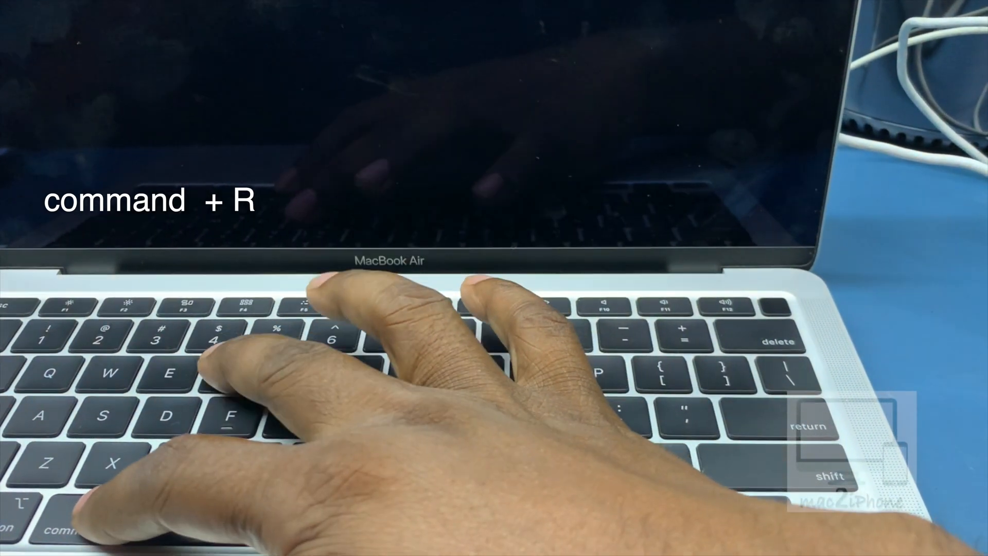
Step: Boot the MacBook Air into macOS Recovery by holding Command+R at startup
{"action": "key", "text": "cmd+r"}
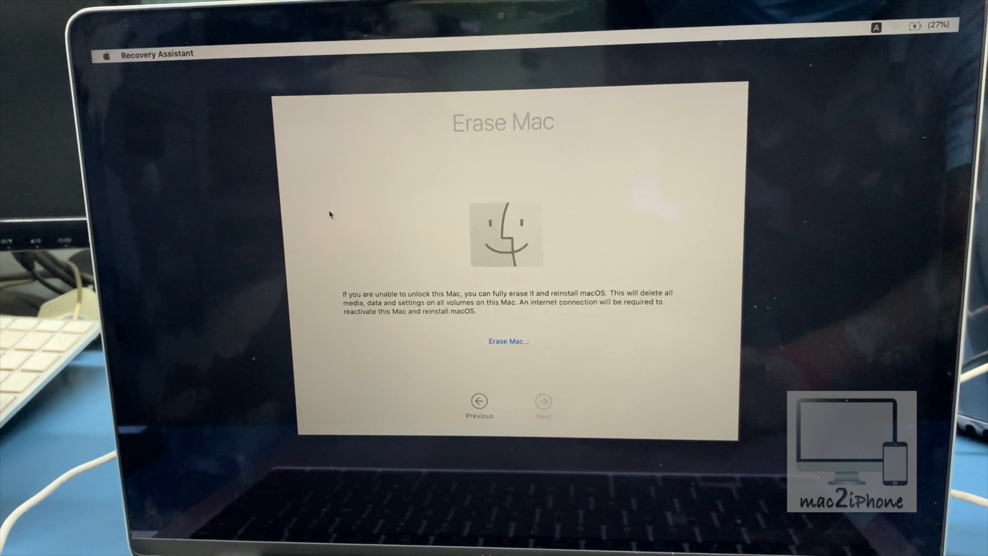
Step: Erase all data on the Mac, exit after activation, and choose Reinstall macOS
{"action": "left_click", "coordinate": [507, 340]}
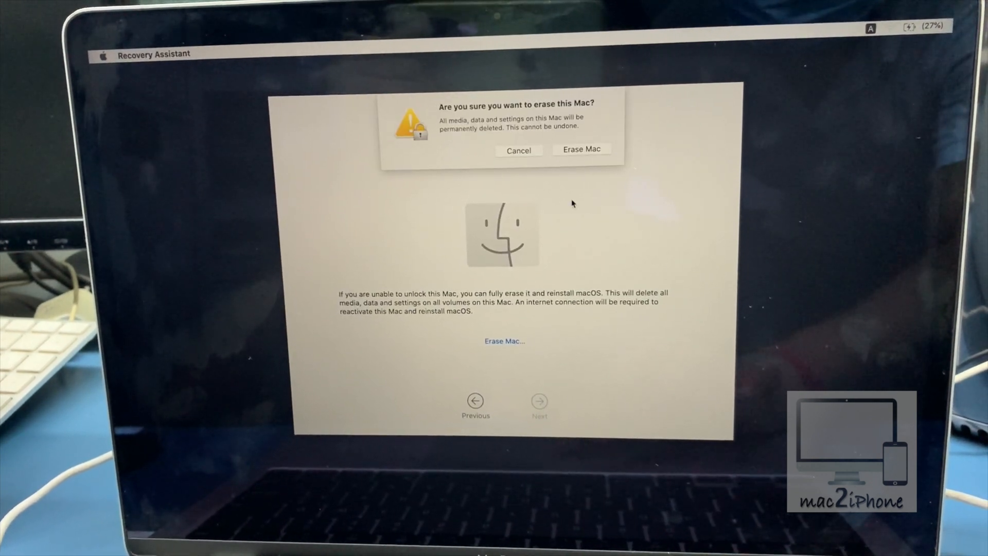
{"action": "left_click", "coordinate": [580, 149]}
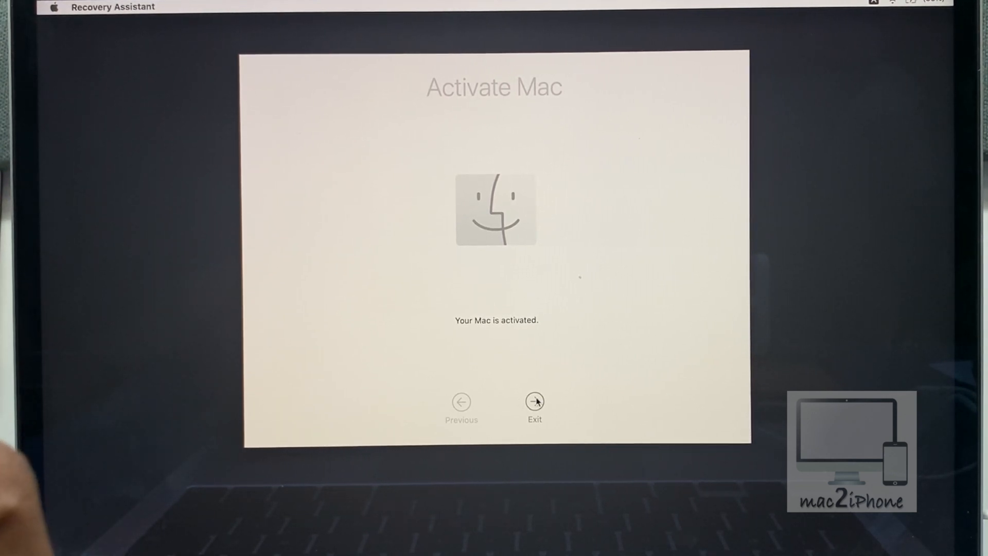
{"action": "left_click", "coordinate": [534, 402]}
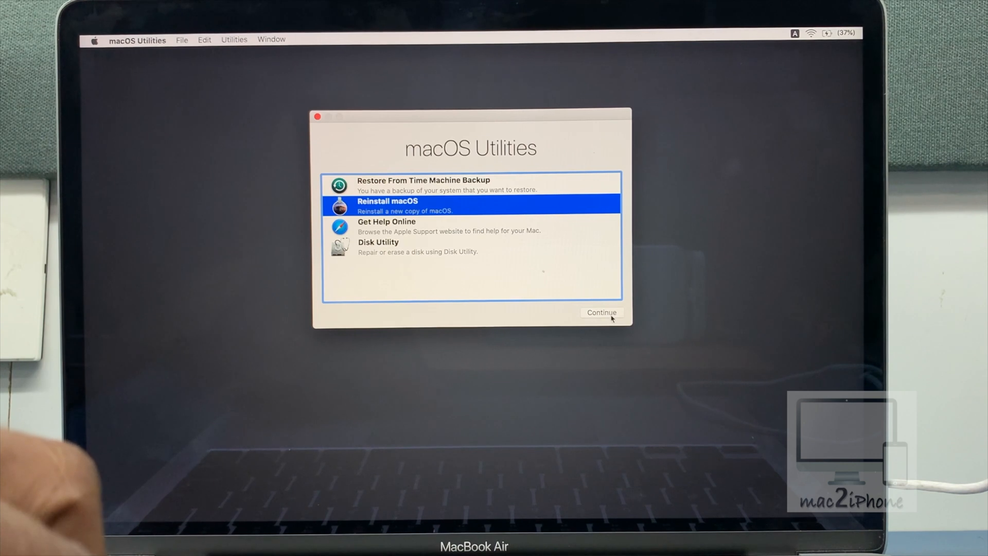
{"action": "left_click", "coordinate": [600, 312]}
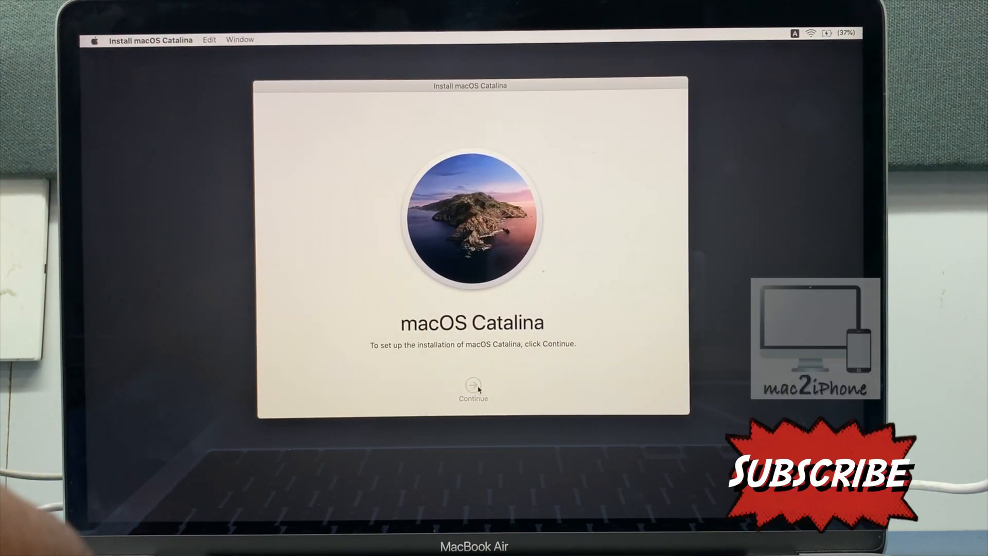
Step: Accept the Catalina licence and install macOS Catalina on the Macintosh HD disk
{"action": "left_click", "coordinate": [472, 385]}
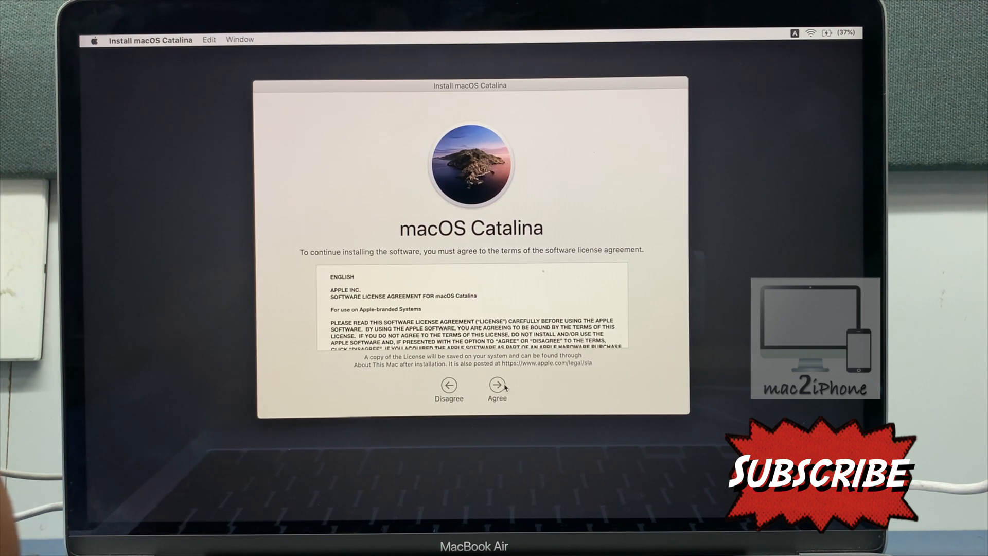
{"action": "left_click", "coordinate": [497, 384]}
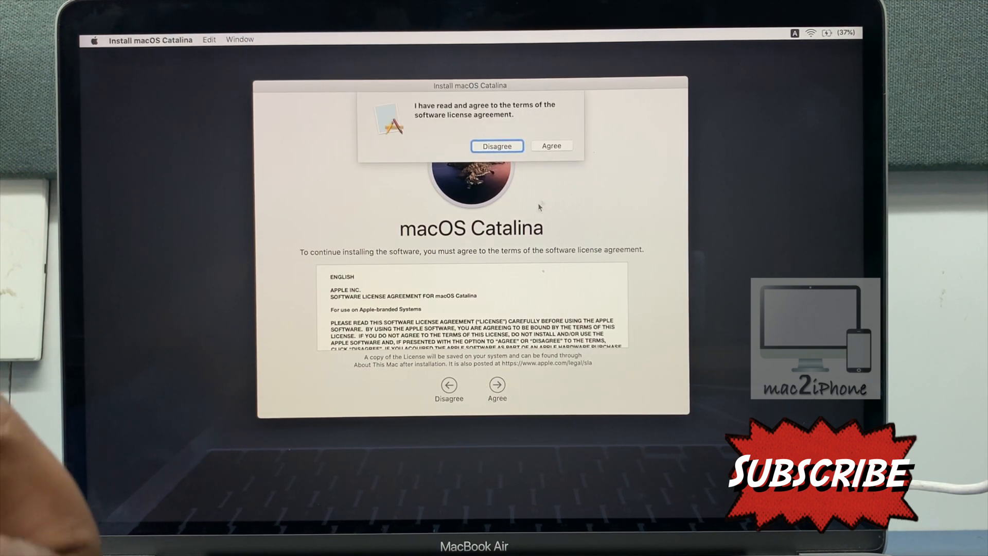
{"action": "left_click", "coordinate": [551, 146]}
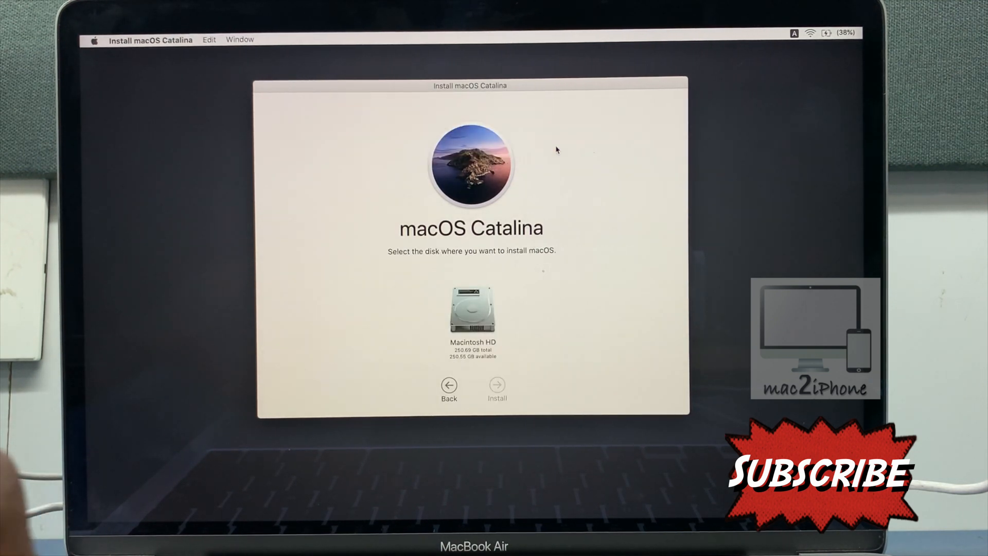
{"action": "left_click", "coordinate": [471, 309]}
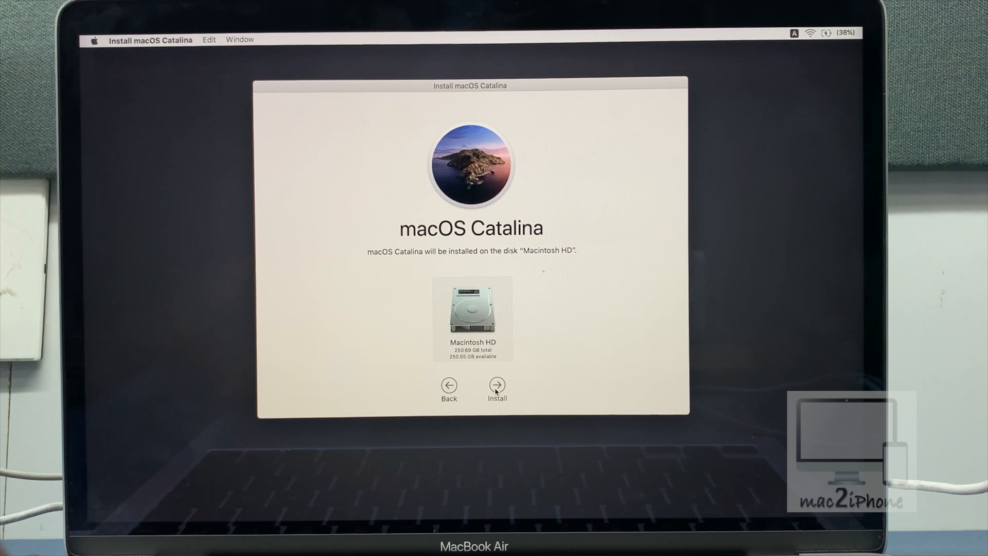
{"action": "left_click", "coordinate": [496, 382]}
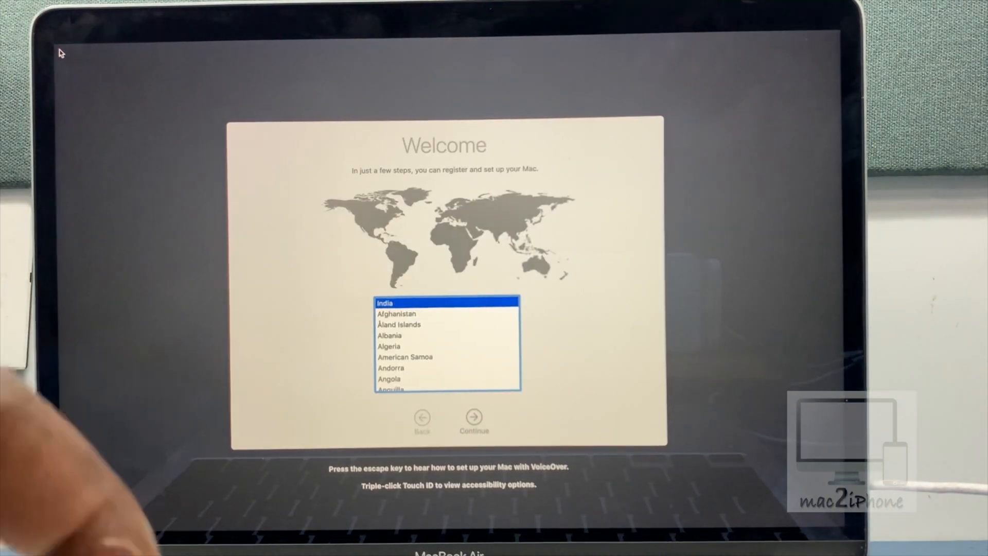
Step: Keep India as the country, agree to the licence, decline Siri audio sharing, skip Touch ID
{"action": "left_click", "coordinate": [473, 421]}
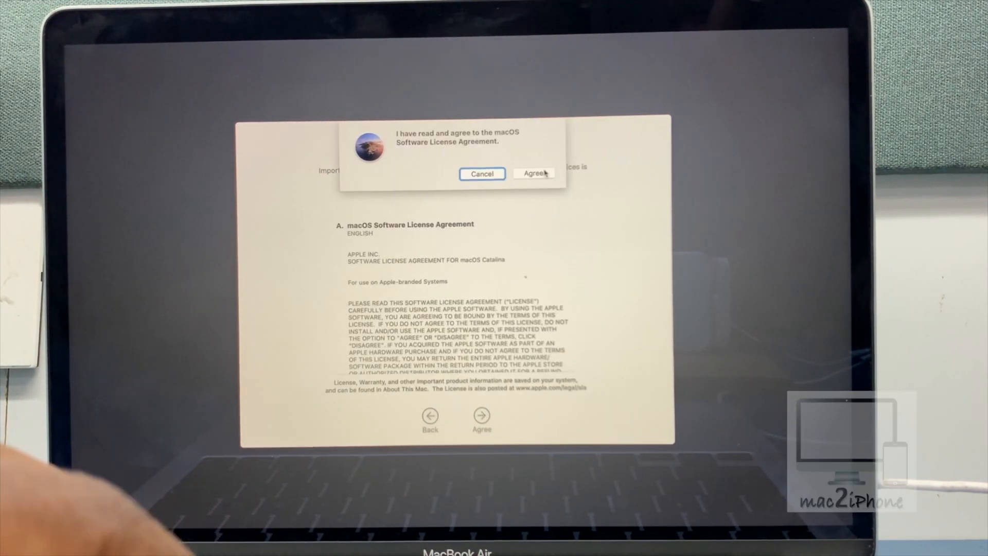
{"action": "left_click", "coordinate": [533, 174]}
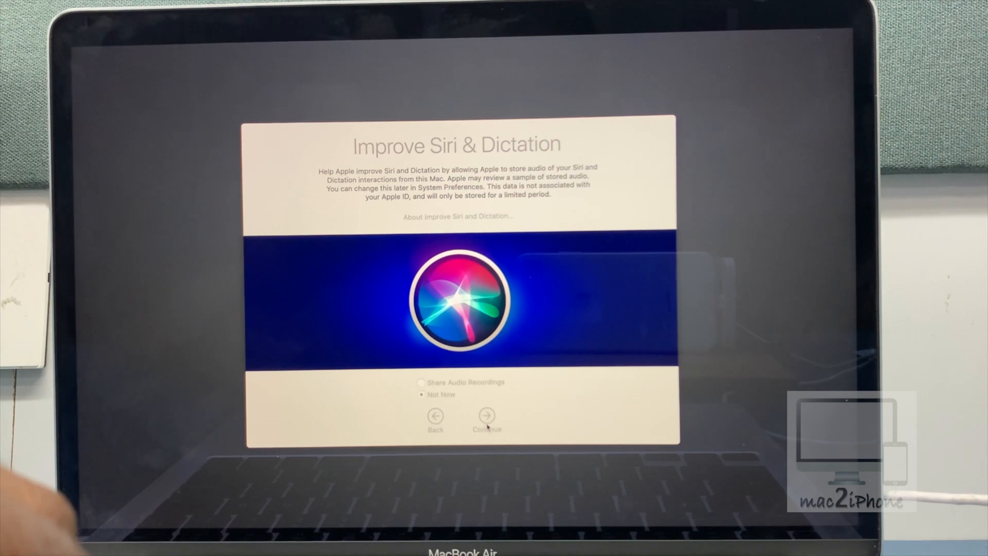
{"action": "left_click", "coordinate": [486, 418]}
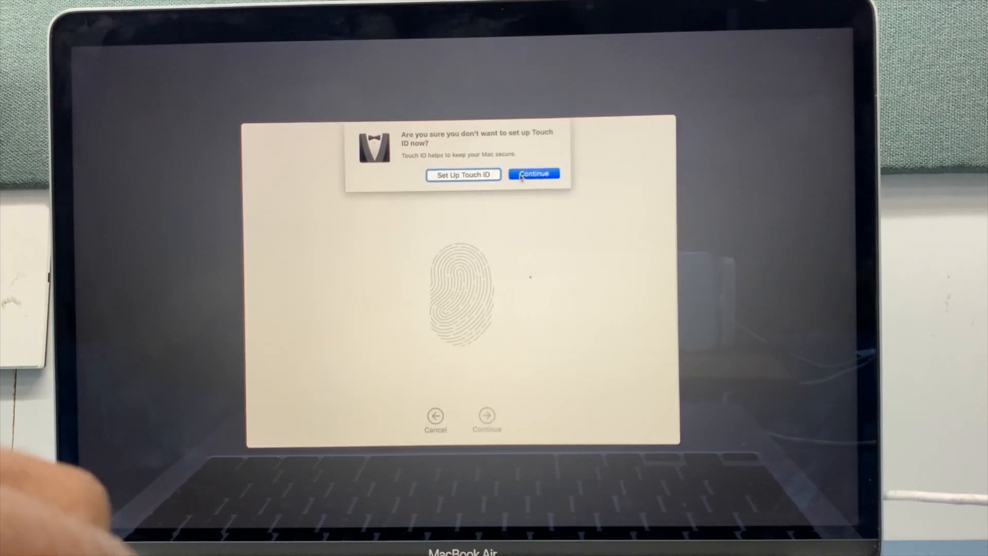
{"action": "left_click", "coordinate": [533, 174]}
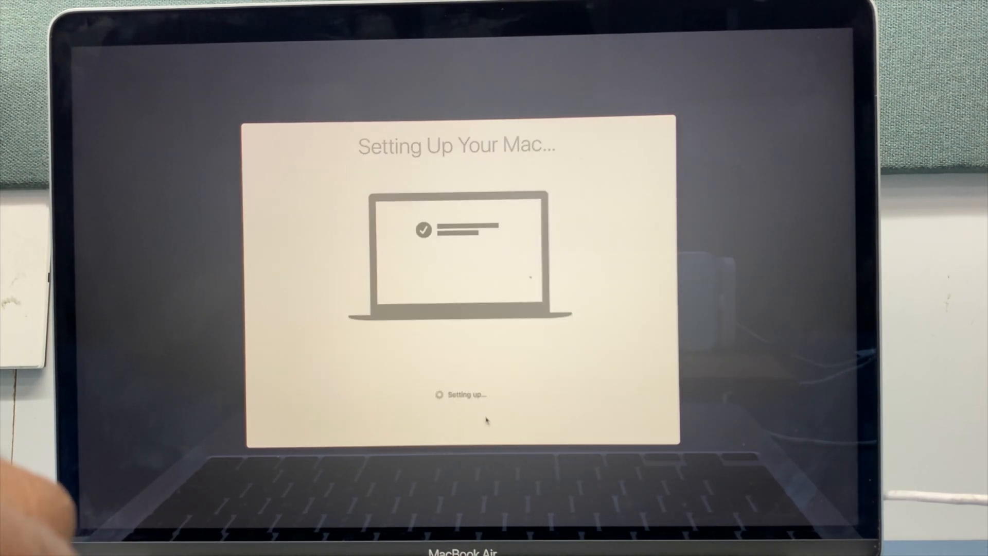